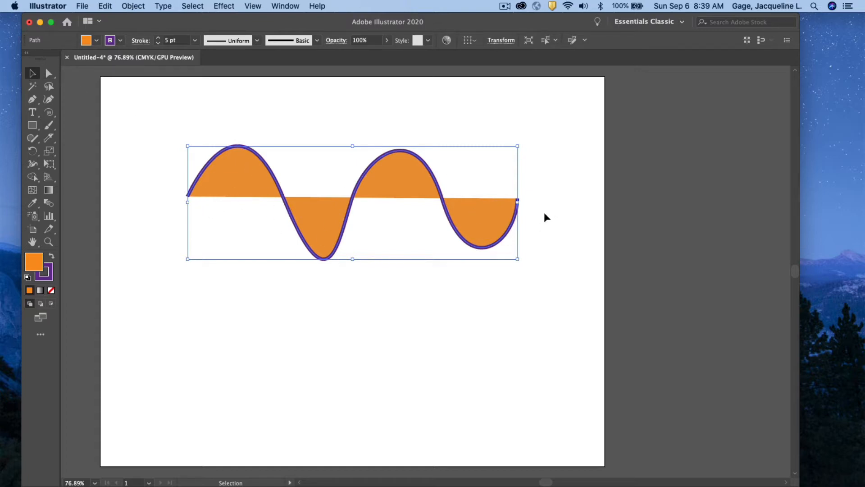
mouse_move(232, 208)
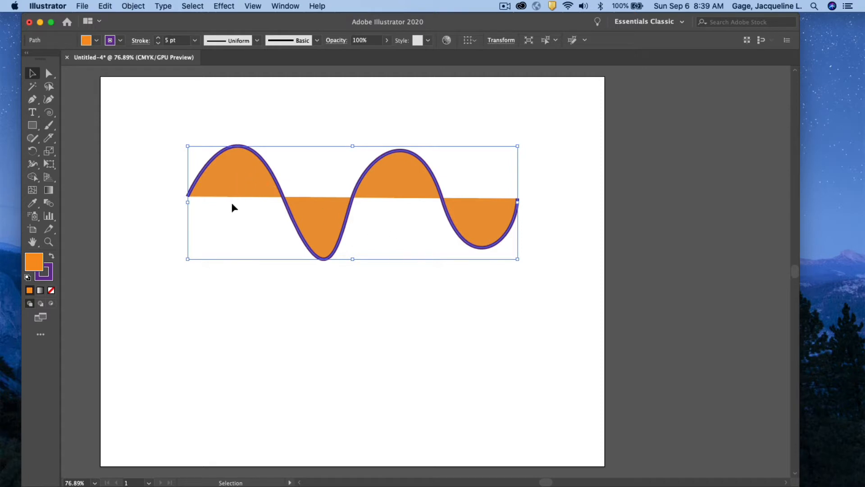
mouse_move(369, 202)
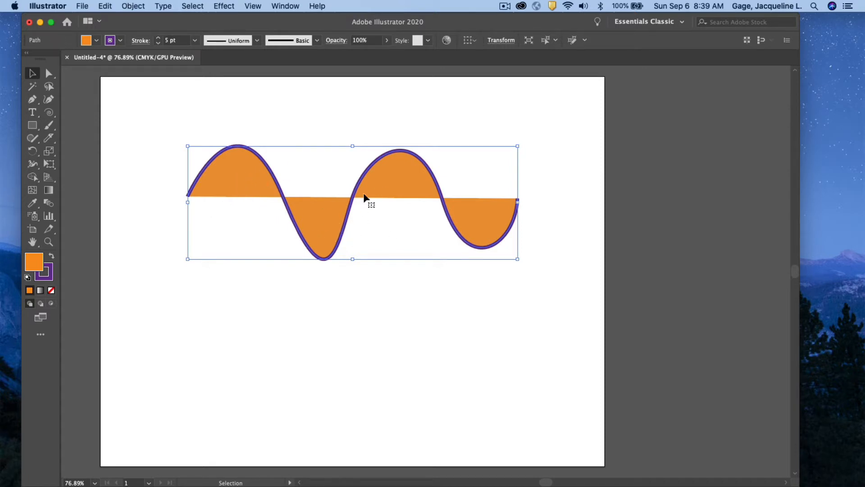
mouse_move(432, 172)
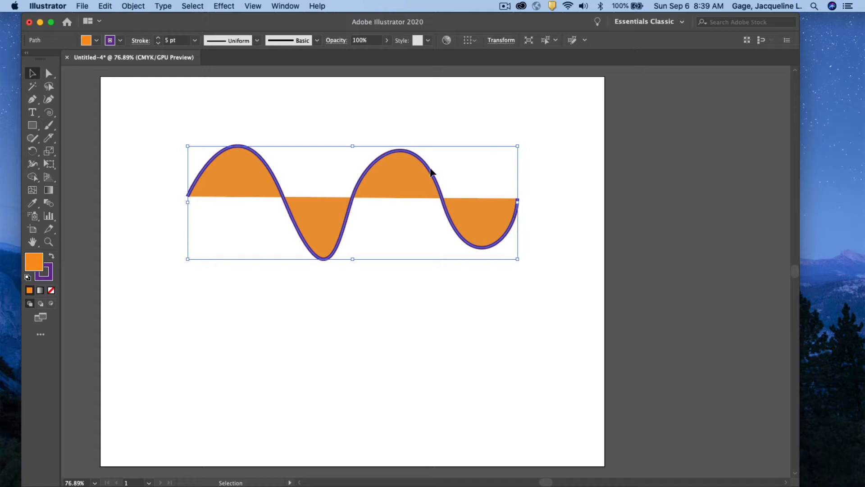
mouse_move(267, 181)
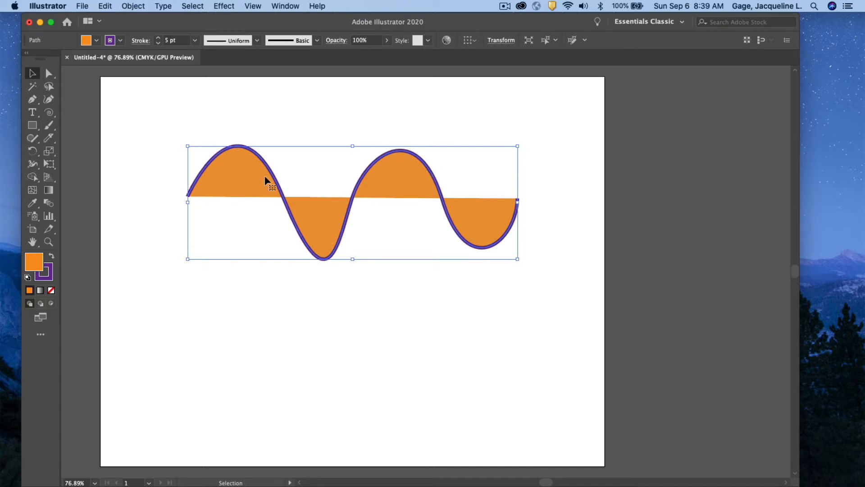
mouse_move(193, 102)
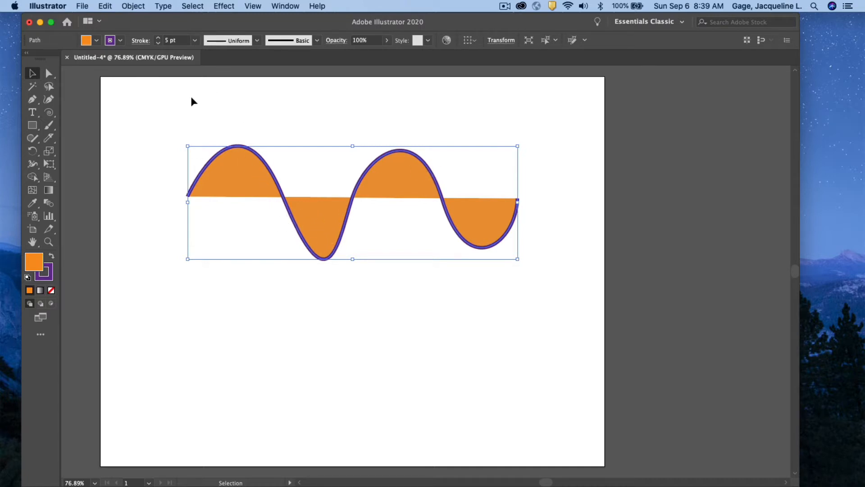
Step: Set the wave's fill to None and its purple stroke weight to 40 pt
click(86, 40)
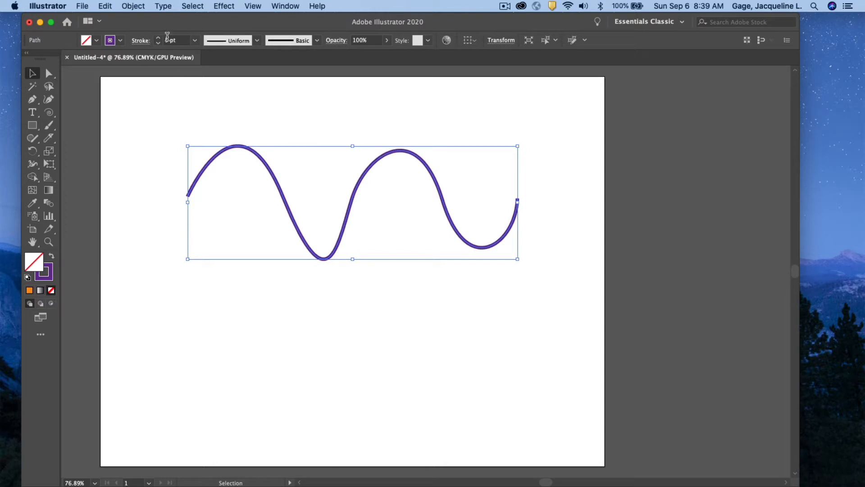
click(195, 40)
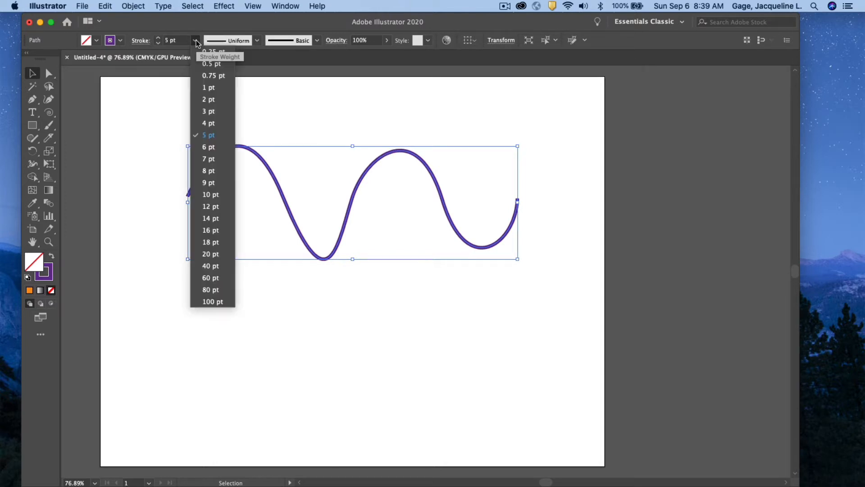
mouse_move(210, 278)
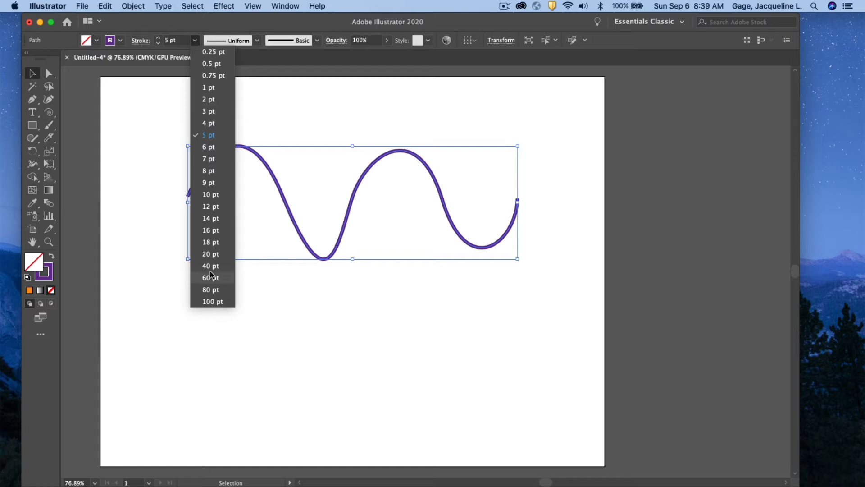
click(210, 265)
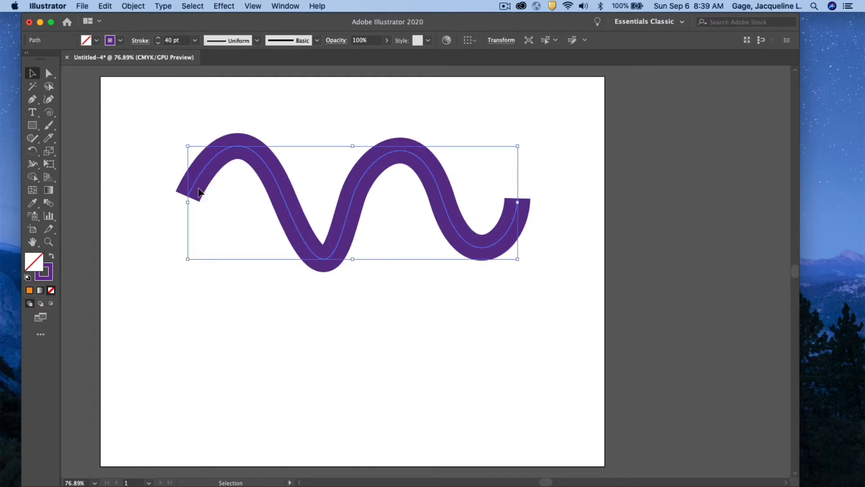
mouse_move(534, 208)
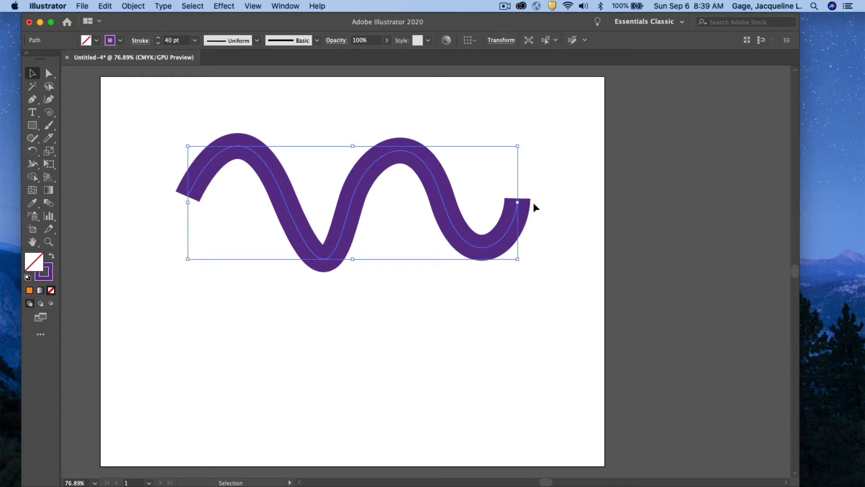
mouse_move(152, 28)
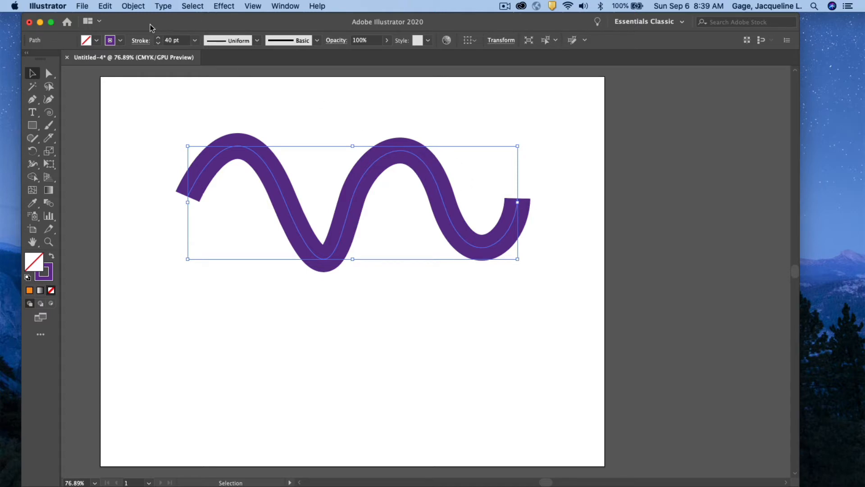
mouse_move(137, 9)
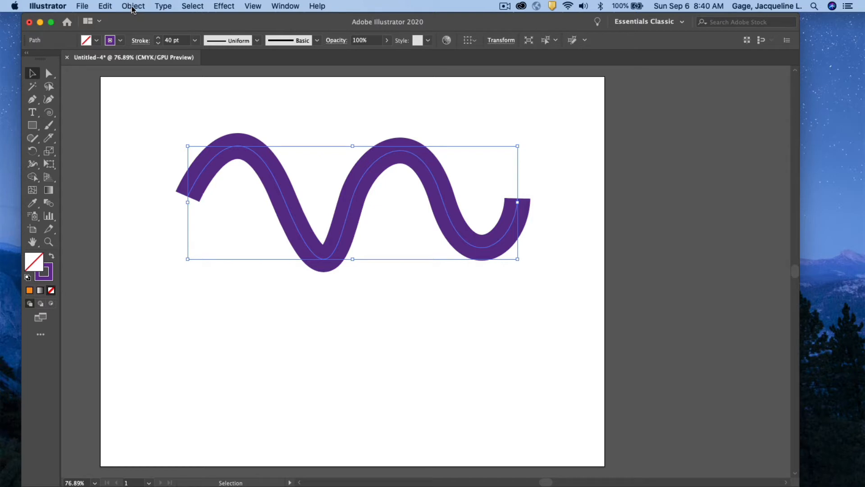
Step: Convert the 40 pt purple wave stroke into a filled shape with Outline Stroke
click(133, 6)
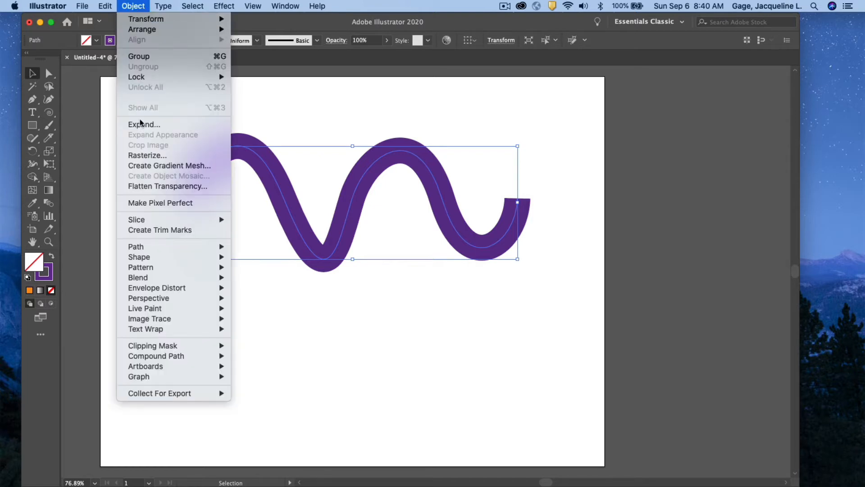
mouse_move(135, 246)
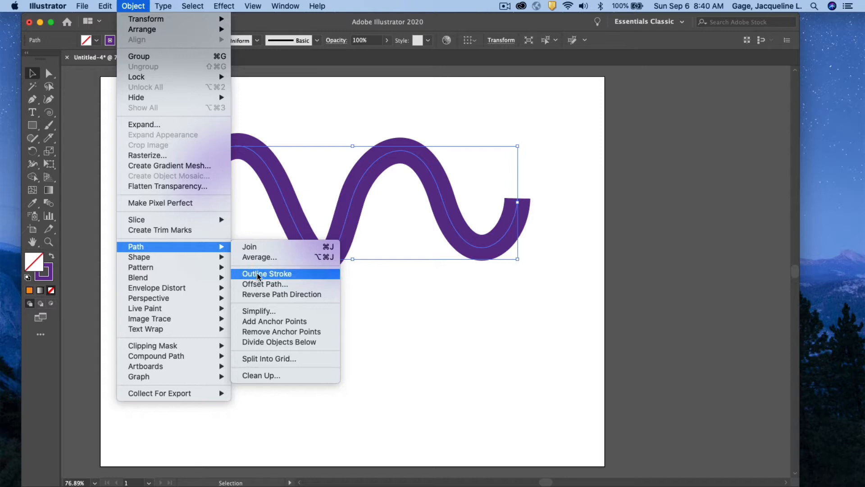
click(267, 273)
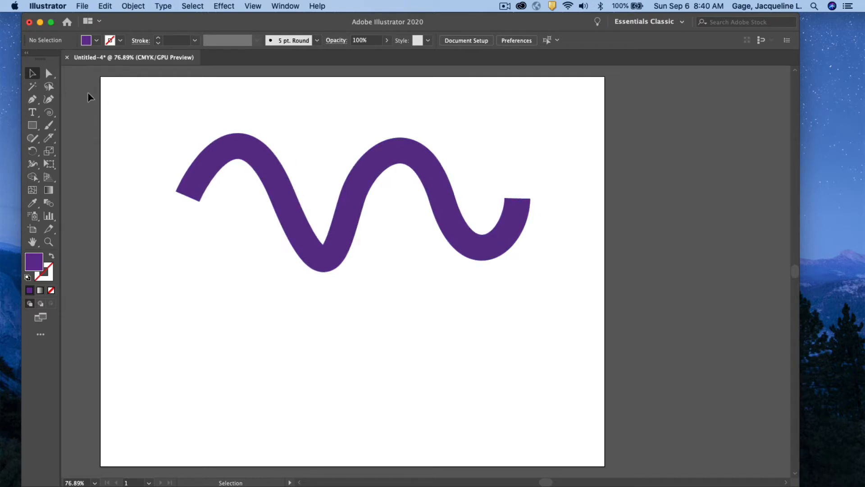
mouse_move(49, 74)
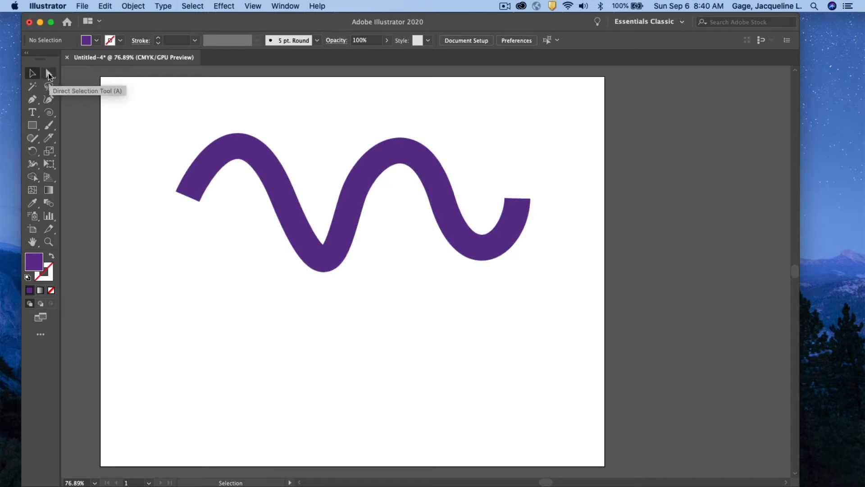
Step: Select the outlined purple wave with Direct Selection to view its anchors, then delete it
click(49, 73)
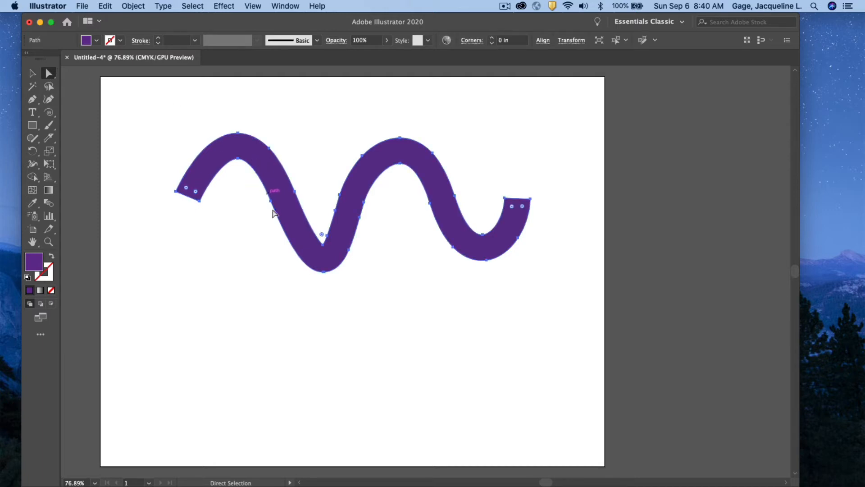
mouse_move(370, 196)
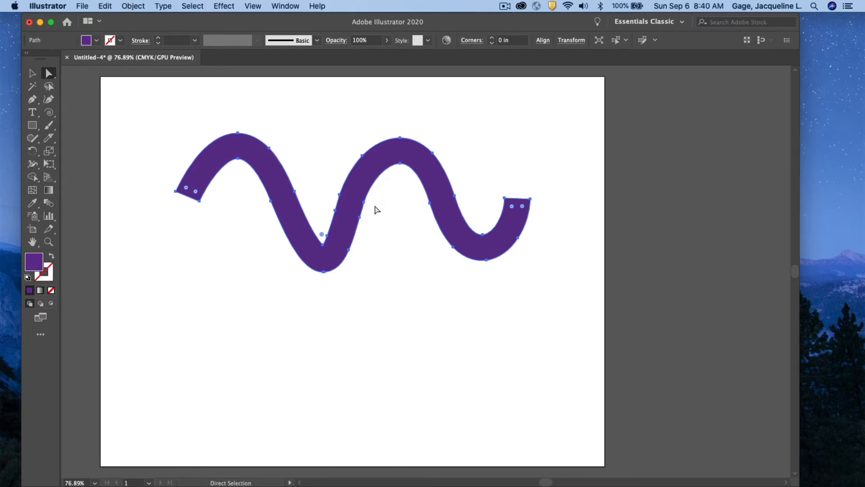
click(32, 73)
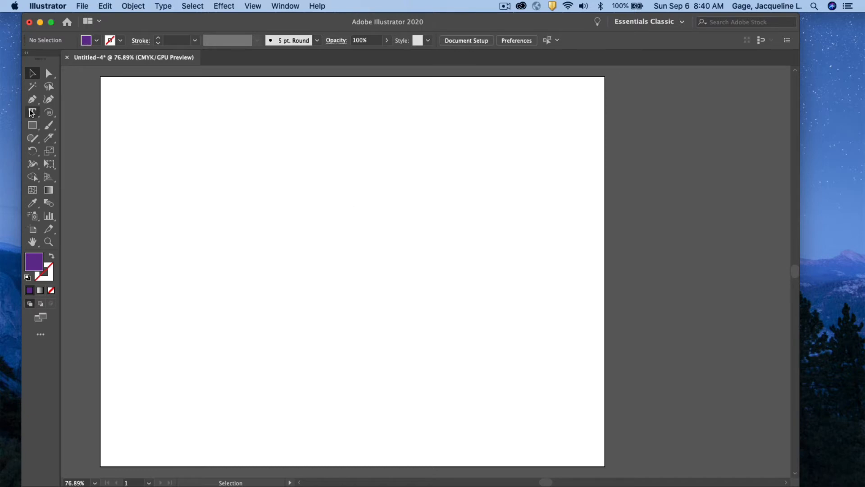
Step: Switch to the Pen Tool to begin drawing a new curve
click(32, 99)
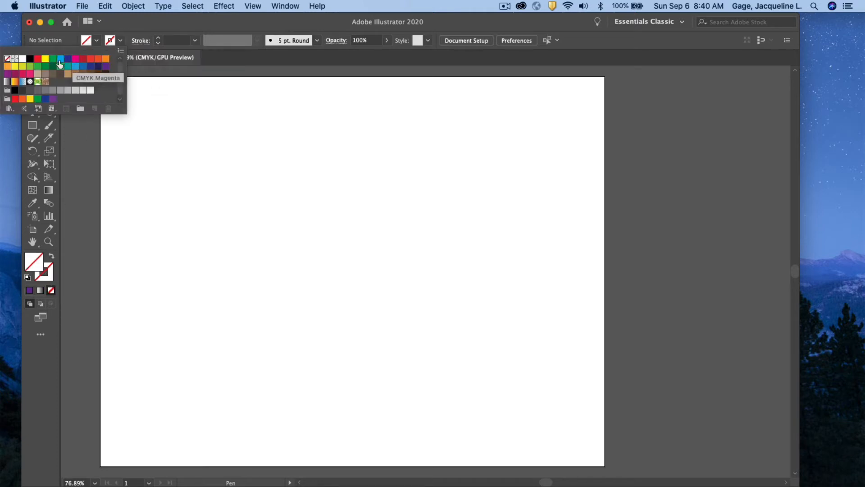
mouse_move(64, 62)
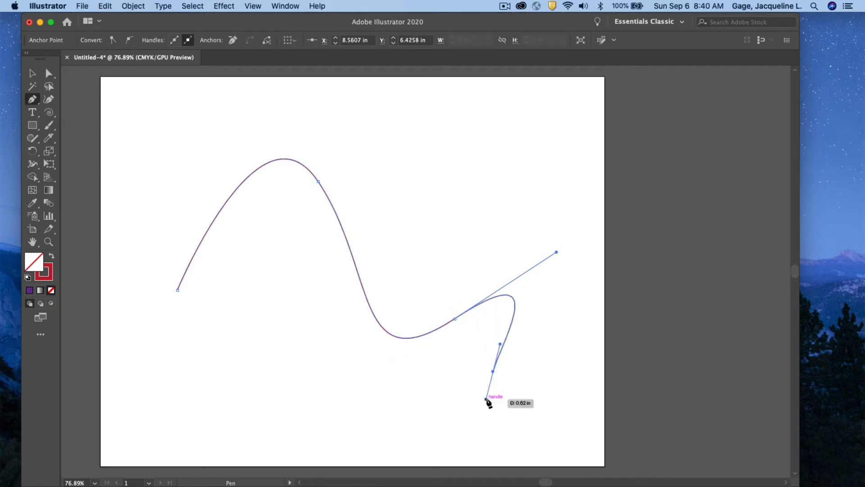
Step: Complete the red S-shaped path and nudge it up and to the right
drag(488, 400, 455, 317)
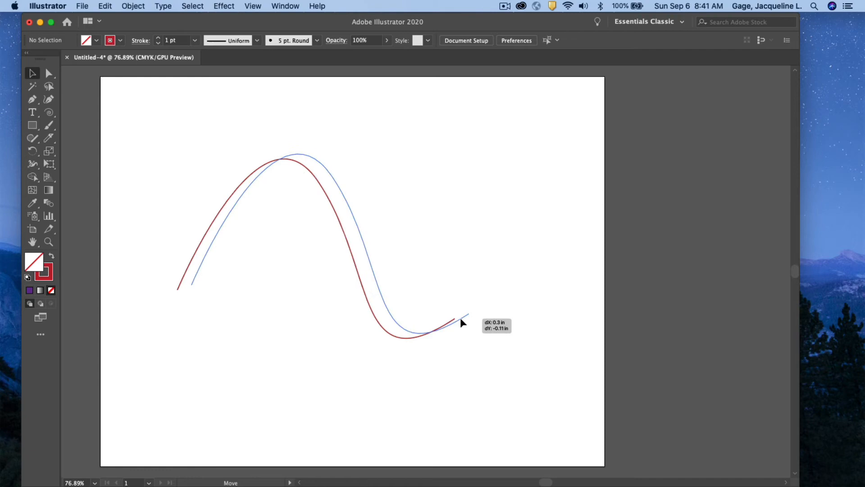
drag(463, 323, 458, 313)
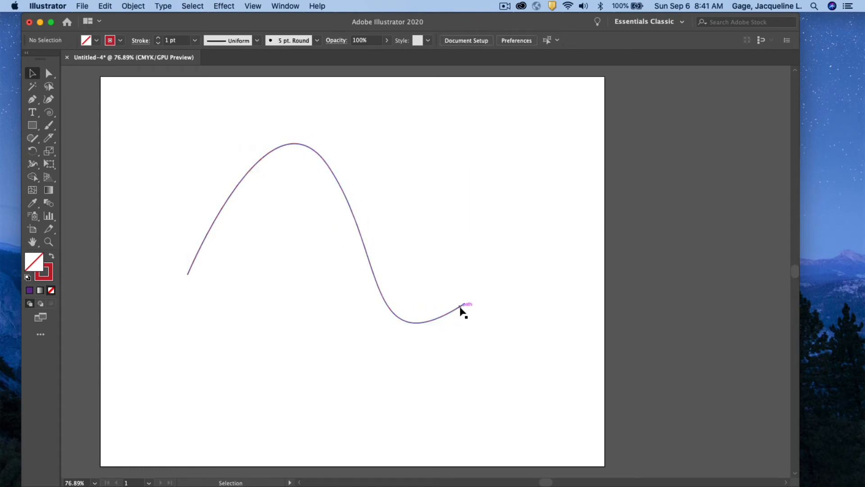
Step: Give the red curve a 60 pt stroke and move it down and right
click(461, 312)
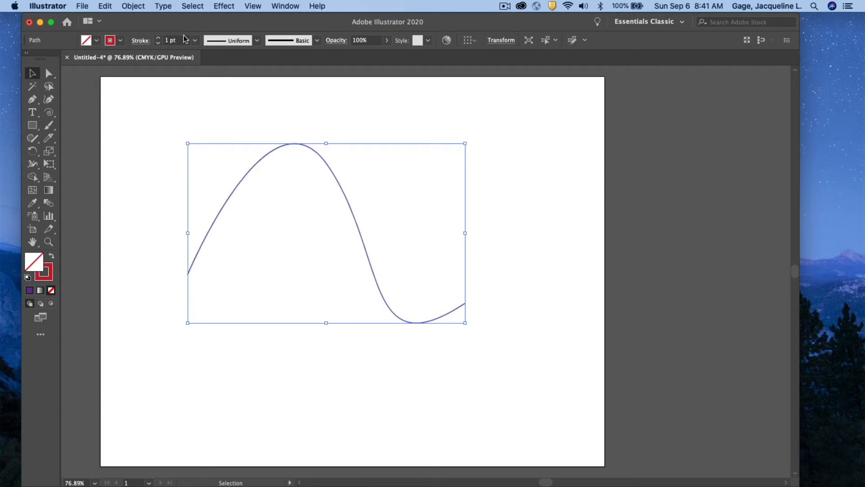
click(194, 41)
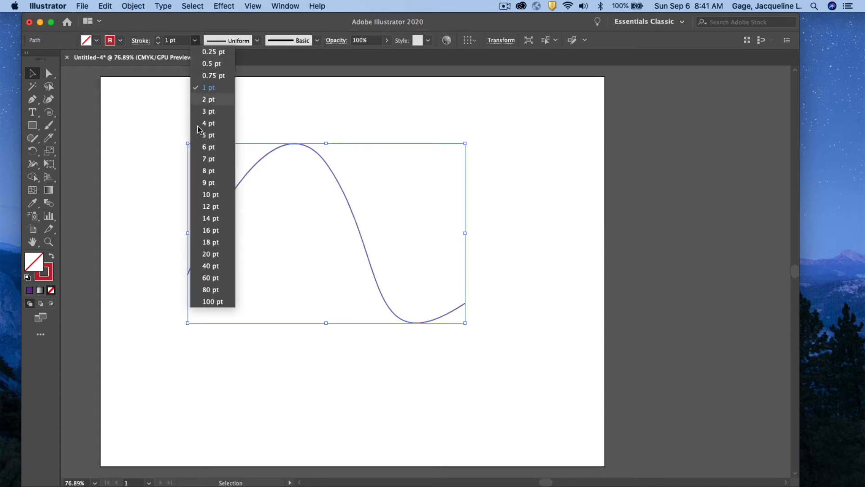
click(210, 277)
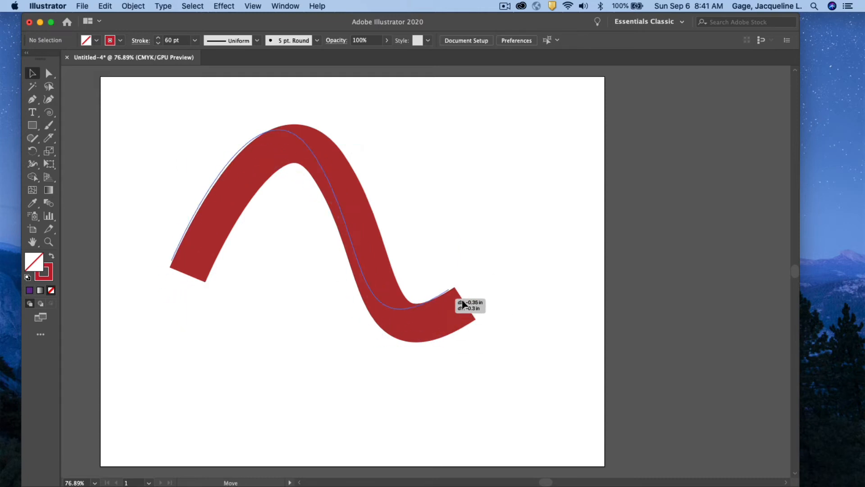
drag(463, 303, 488, 342)
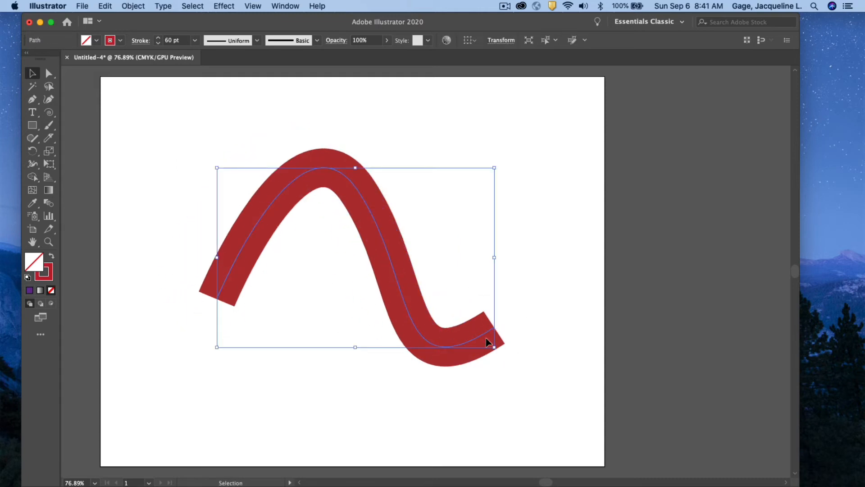
mouse_move(486, 286)
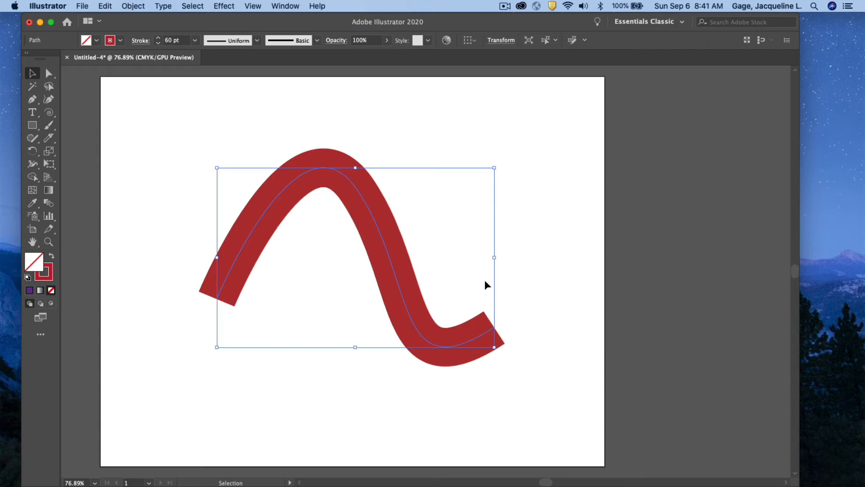
mouse_move(403, 233)
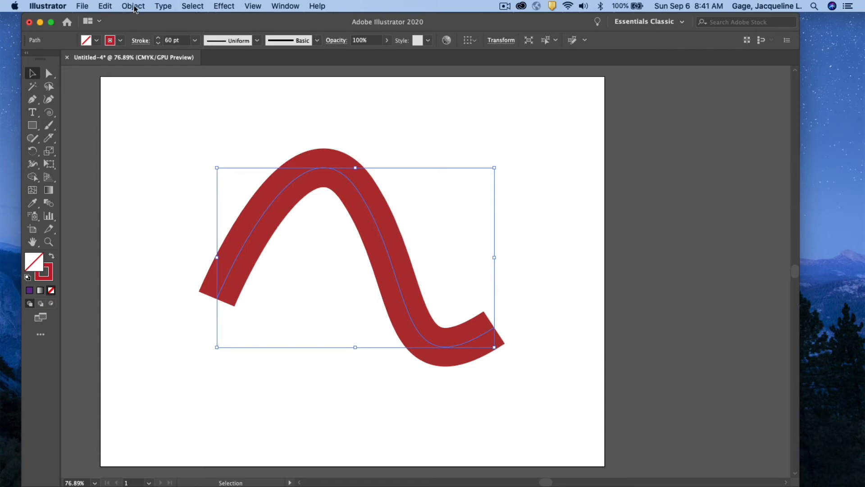
Step: Outline the 60 pt red stroke into a filled shape and show its anchor points
click(133, 6)
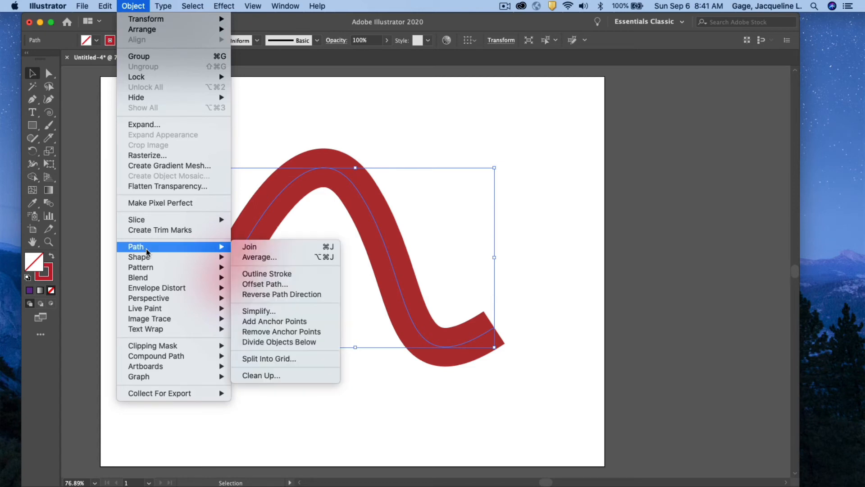
mouse_move(266, 274)
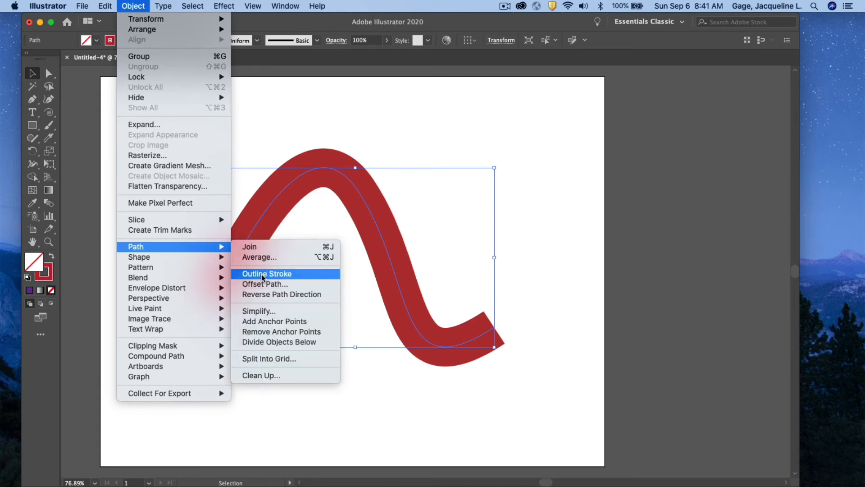
click(267, 274)
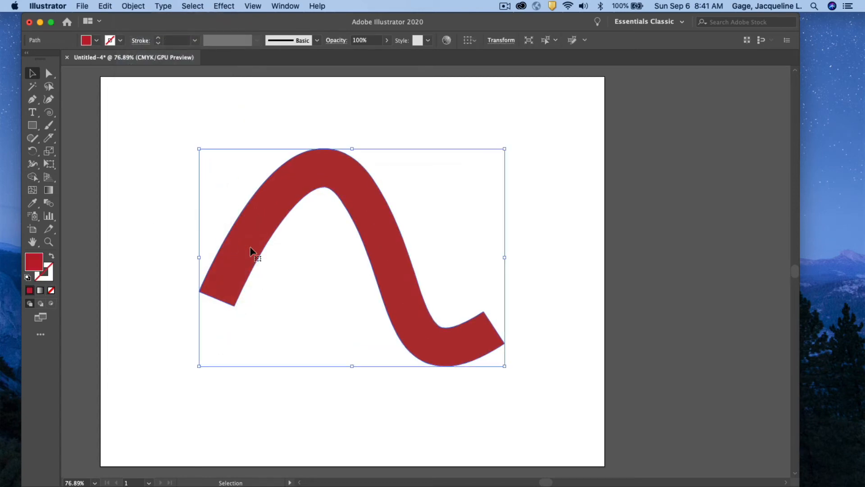
click(48, 73)
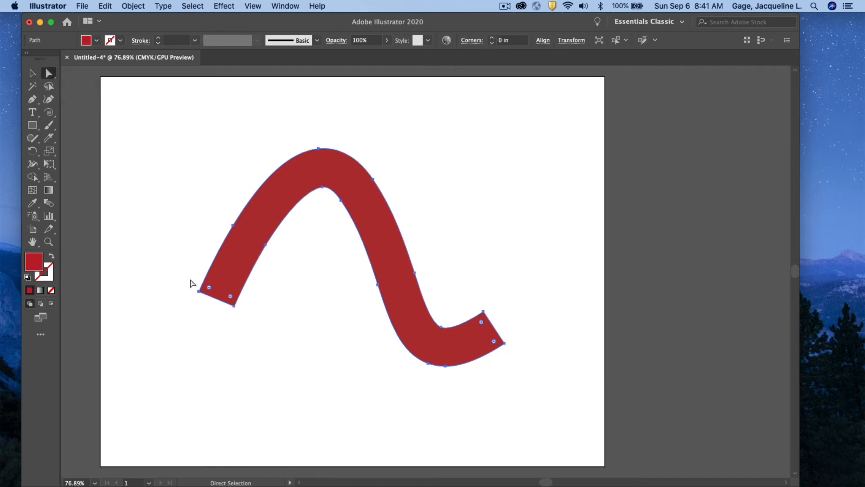
mouse_move(374, 135)
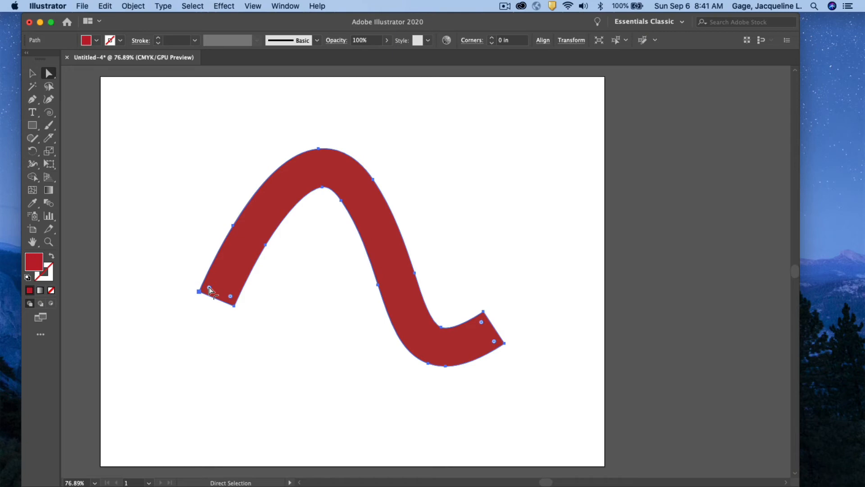
Step: Round the red shape's end corners to 0.42 in and reshape the arch's peak
text(0.42 in)
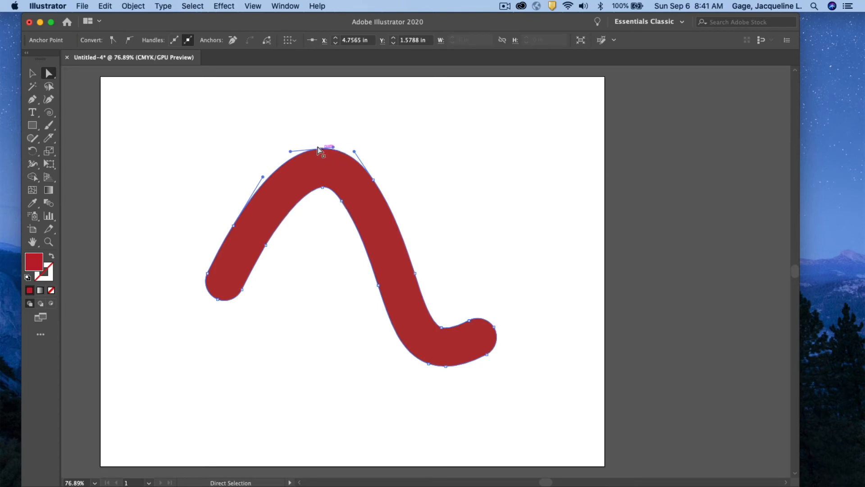
drag(322, 153, 320, 135)
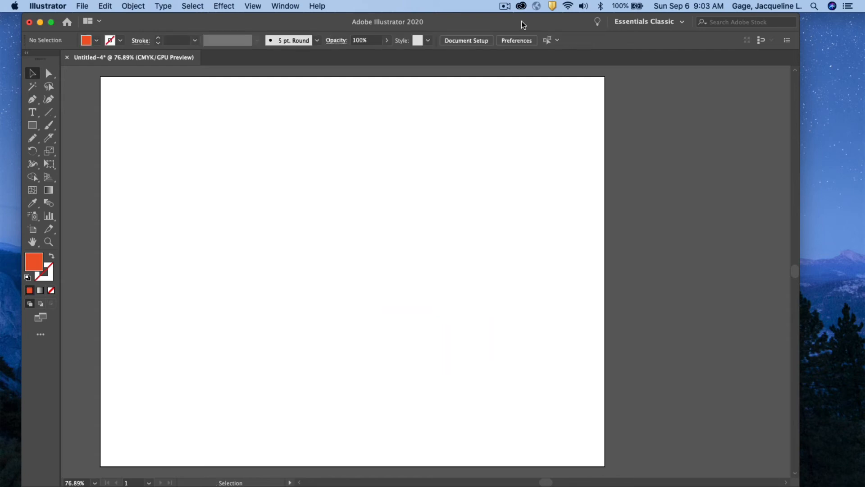
mouse_move(466, 40)
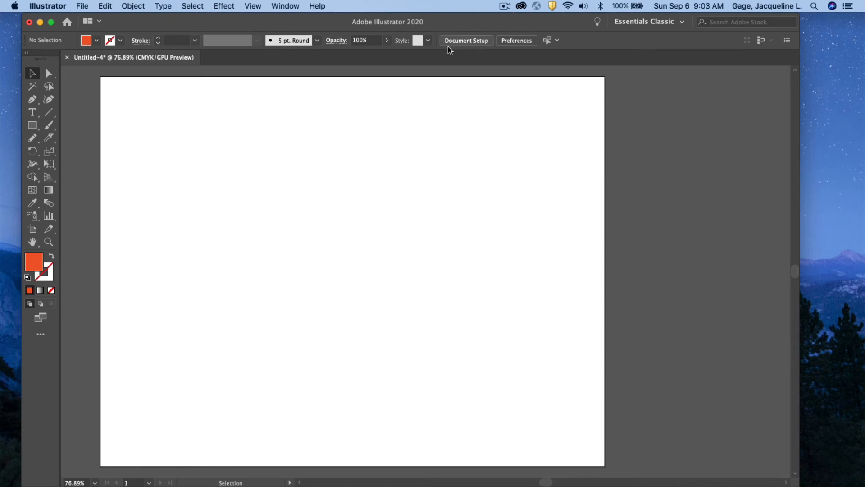
Step: Sketch three overlapping unfilled black pencil lines: an upper arch, a downward curve, and a crossing stroke
click(32, 138)
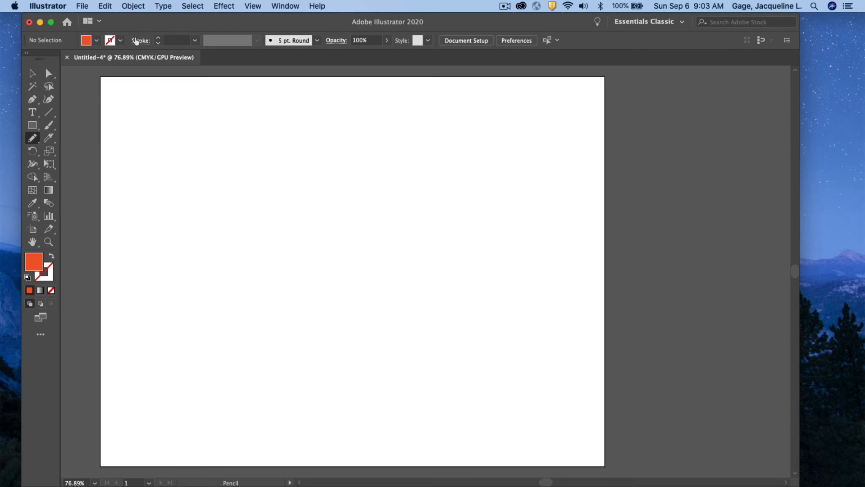
click(86, 39)
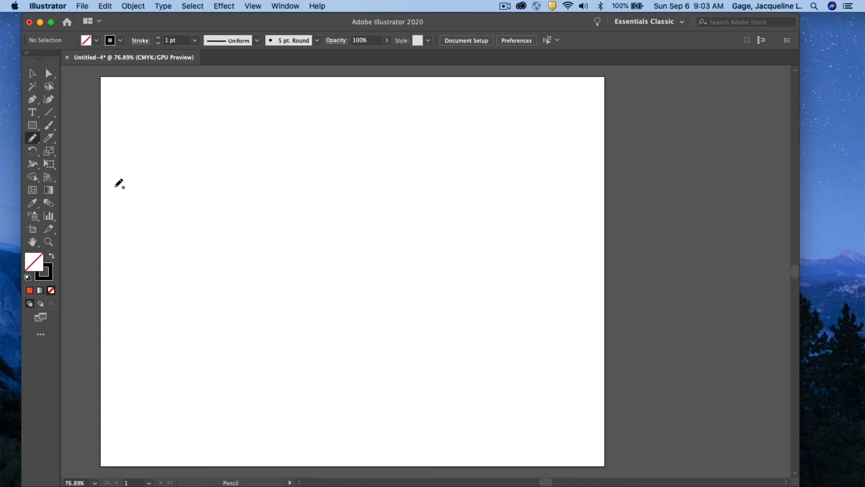
drag(160, 291, 433, 166)
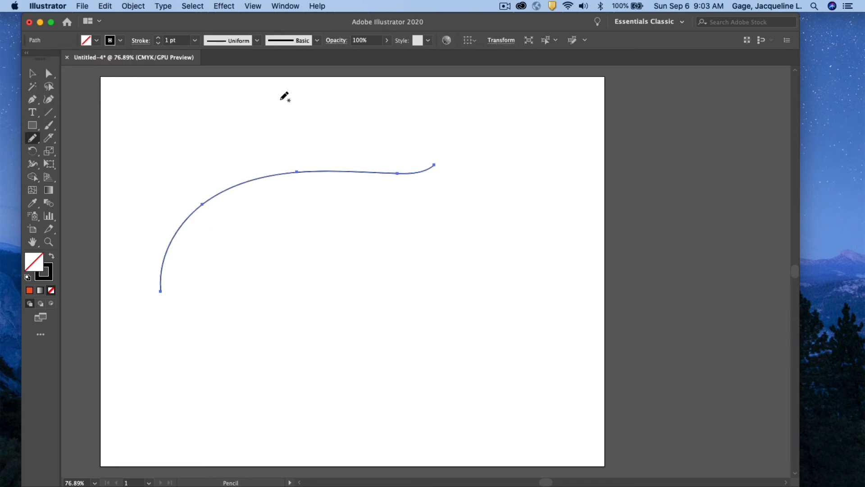
drag(277, 100, 344, 341)
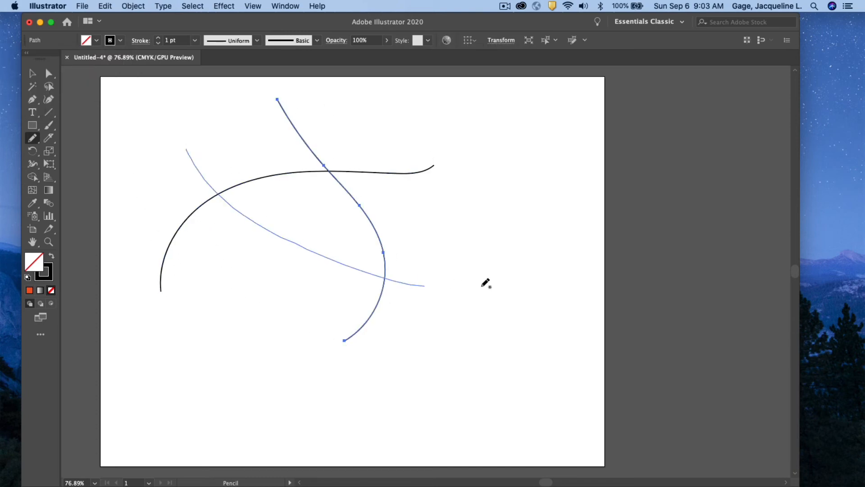
drag(425, 285, 500, 279)
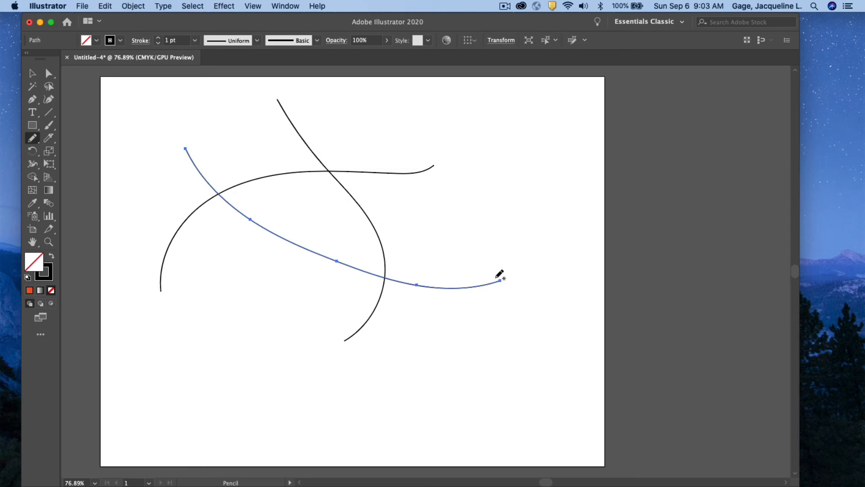
mouse_move(190, 251)
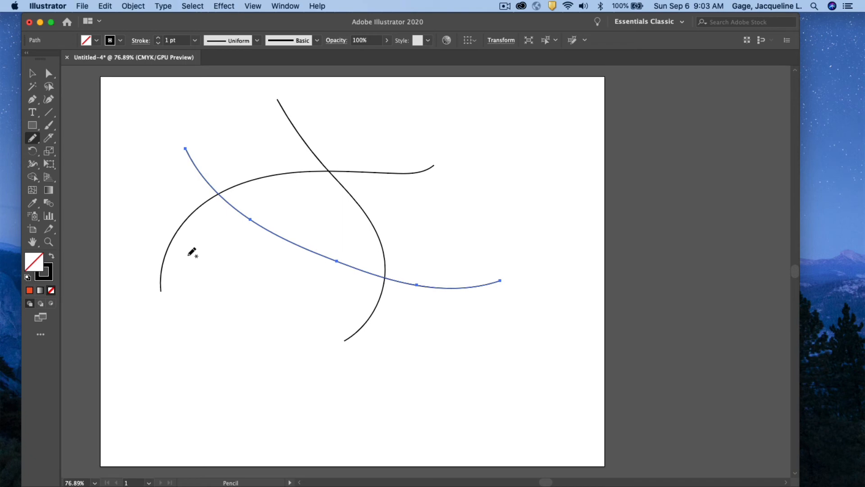
Step: Select all three pencil lines and set their stroke weight to 40 pt
click(32, 73)
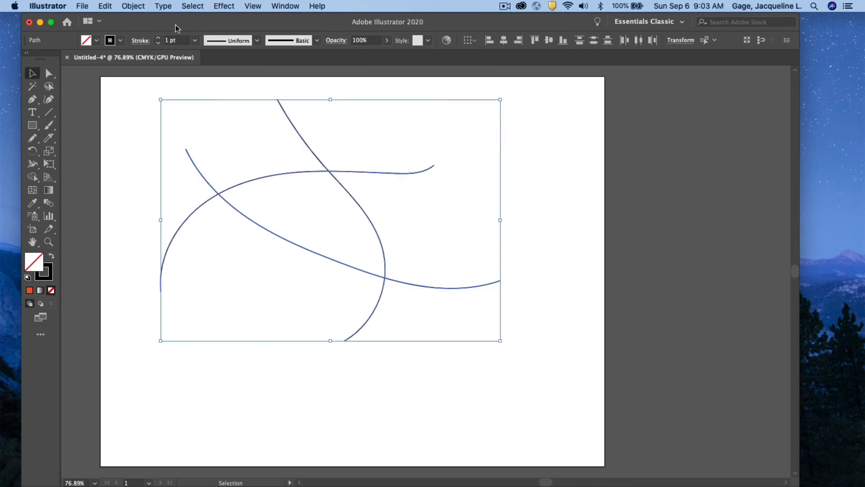
click(193, 40)
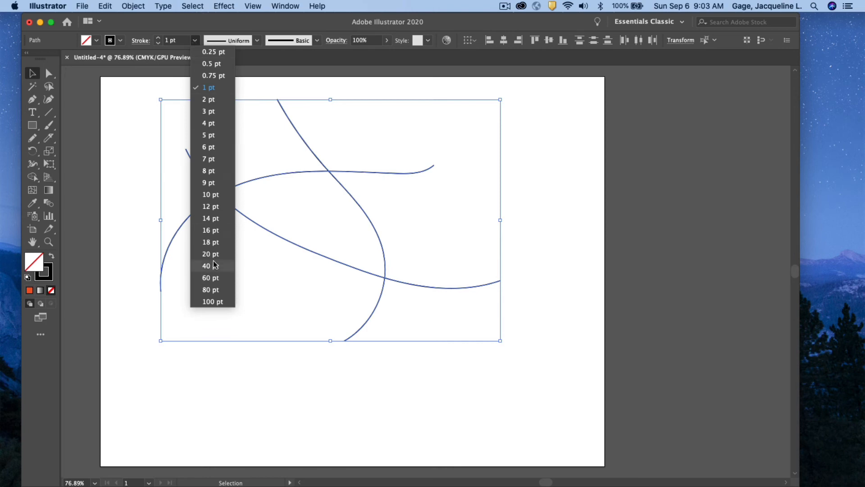
click(210, 253)
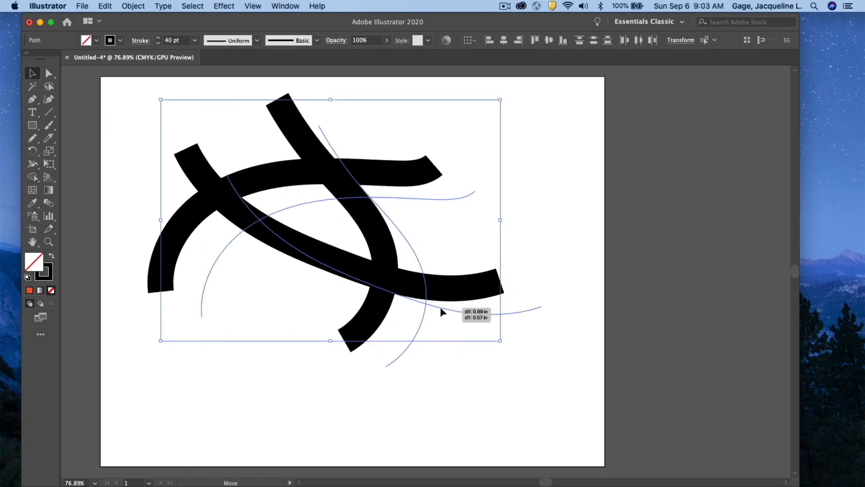
Step: Outline the three thick black strokes into filled shapes and select all three
click(132, 5)
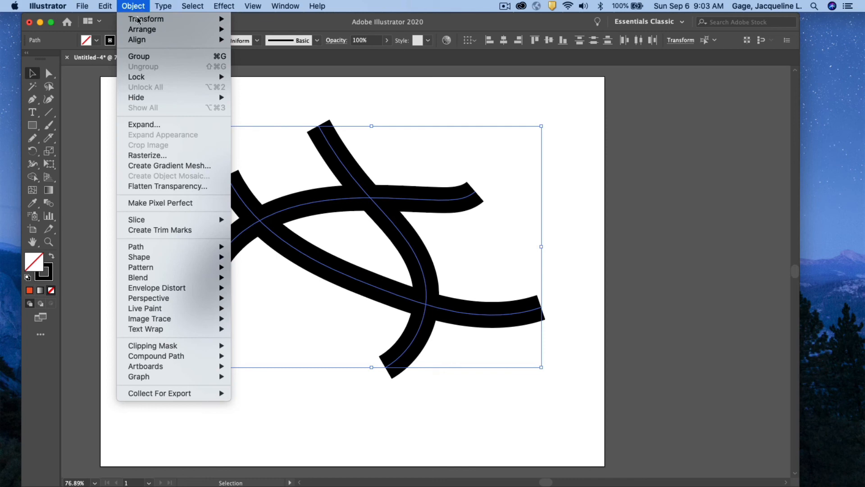
mouse_move(135, 247)
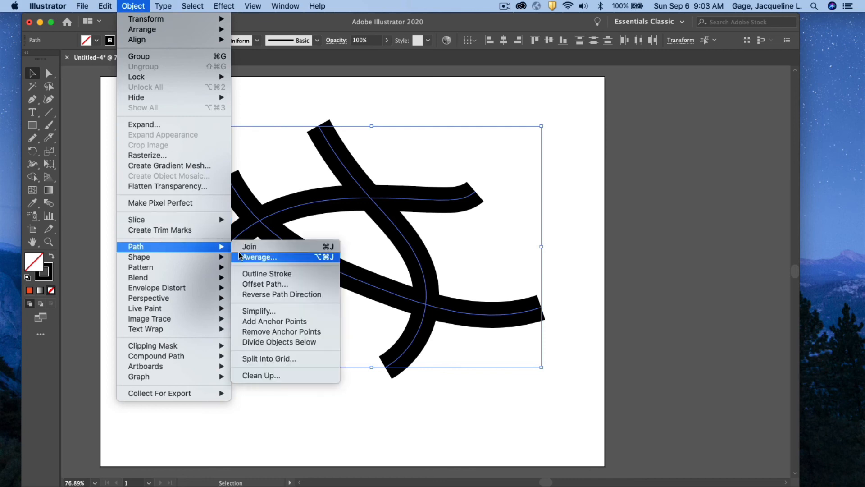
click(266, 274)
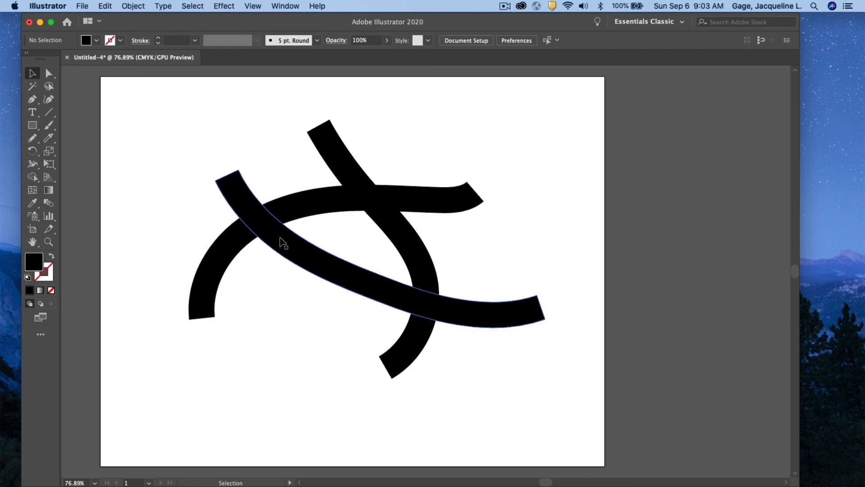
click(310, 199)
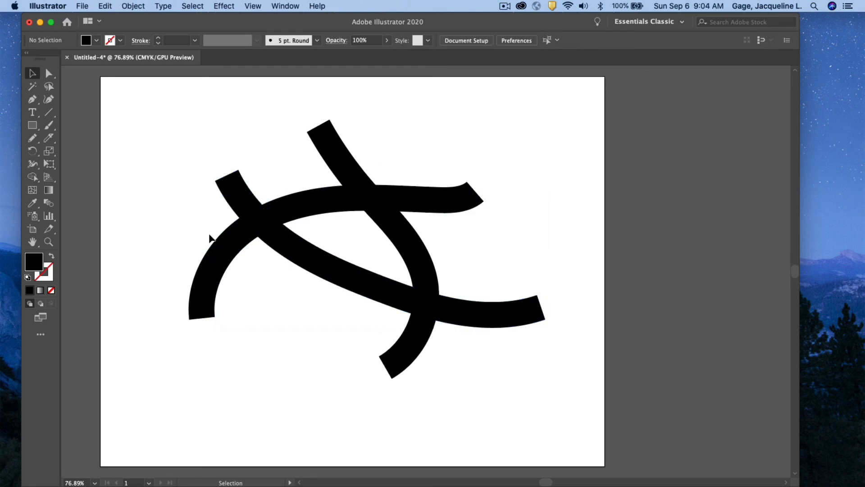
mouse_move(176, 111)
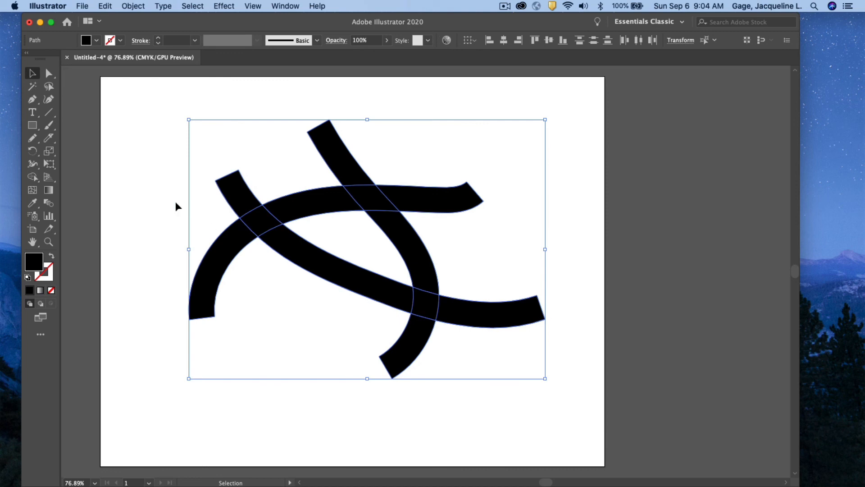
Step: Unite the three crossing black outline shapes with the Shape Builder tool
click(32, 176)
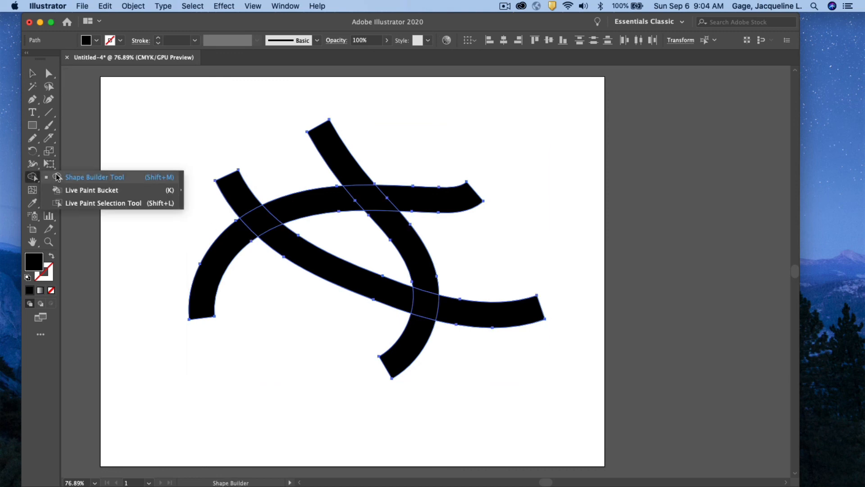
click(95, 177)
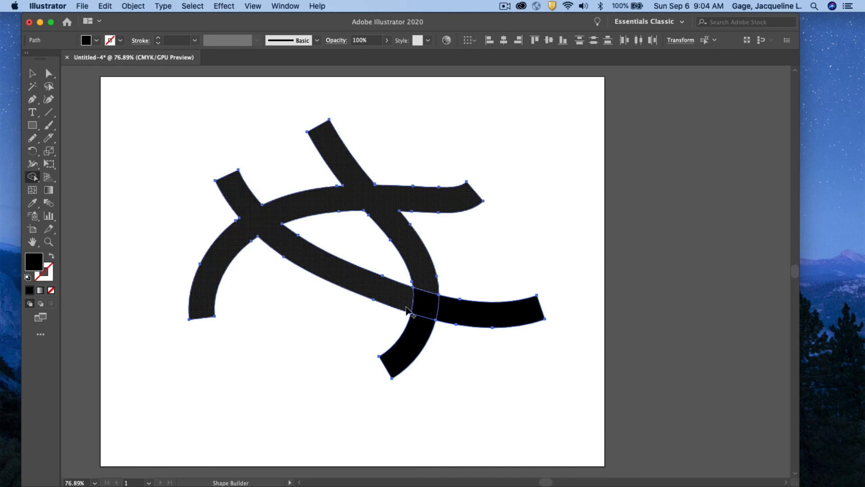
click(411, 310)
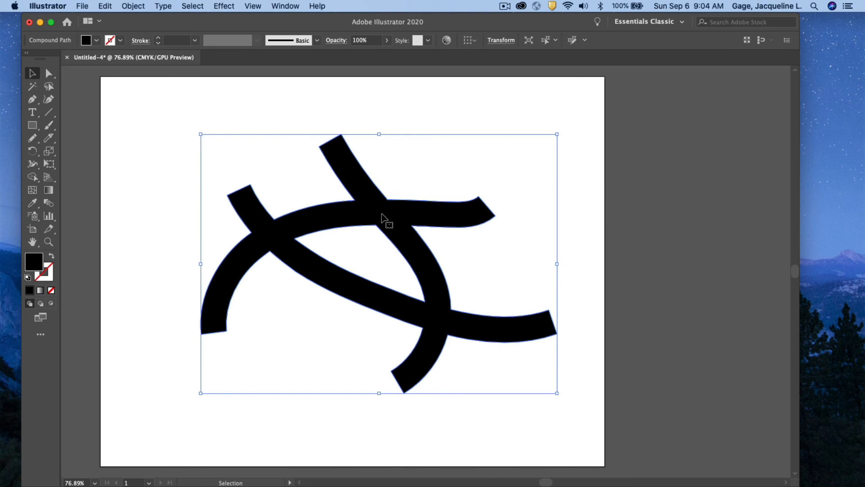
mouse_move(370, 214)
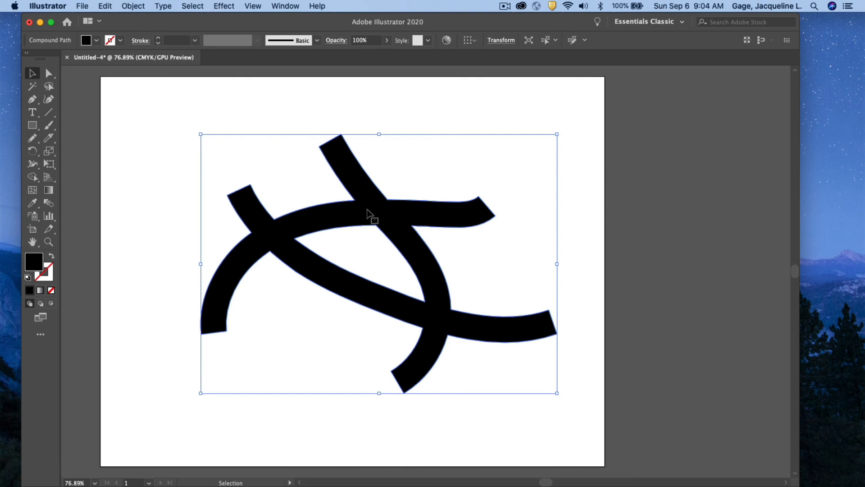
click(132, 6)
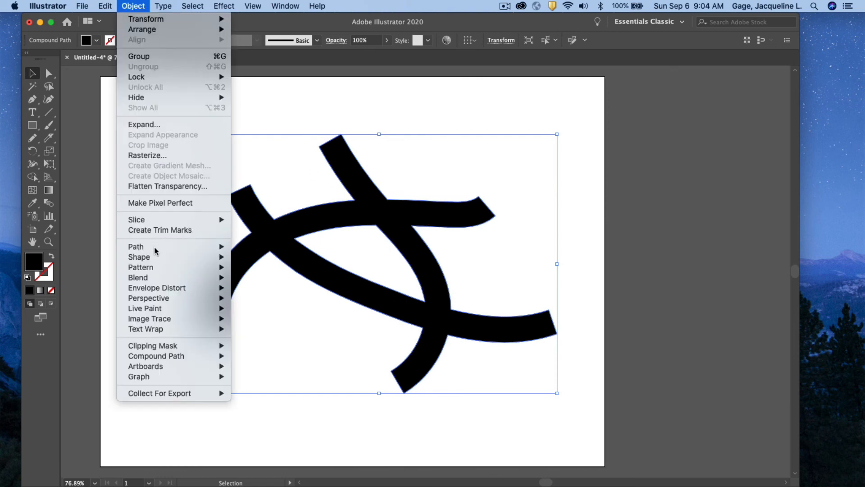
mouse_move(136, 246)
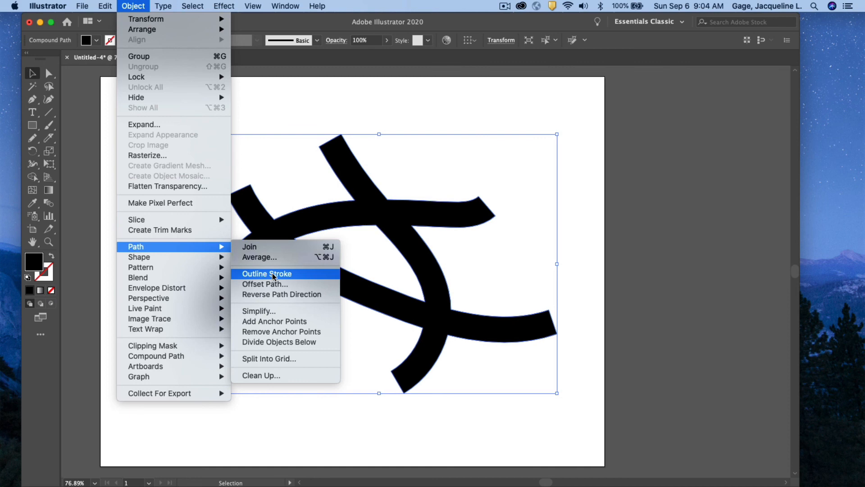